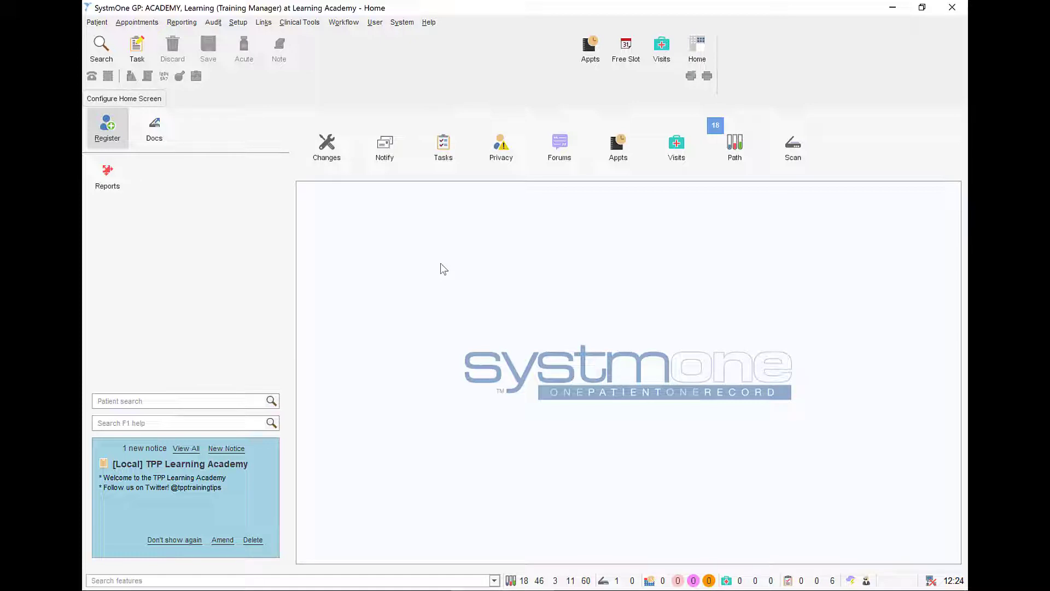
mouse_move(312, 134)
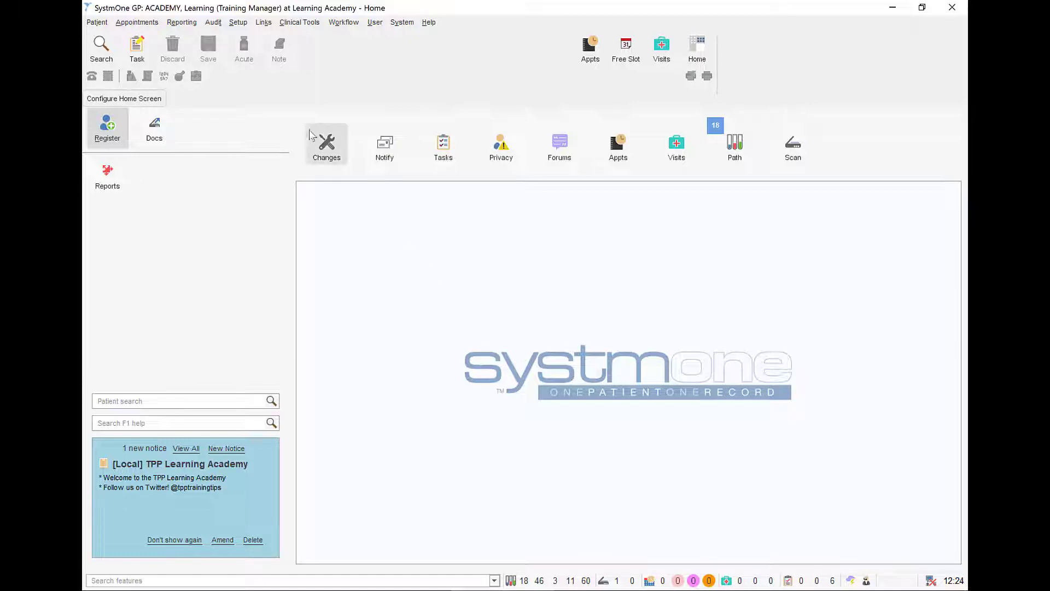
- Open the Setup menu to show Users & Policy and its Organisation Preferences option
left_click(237, 22)
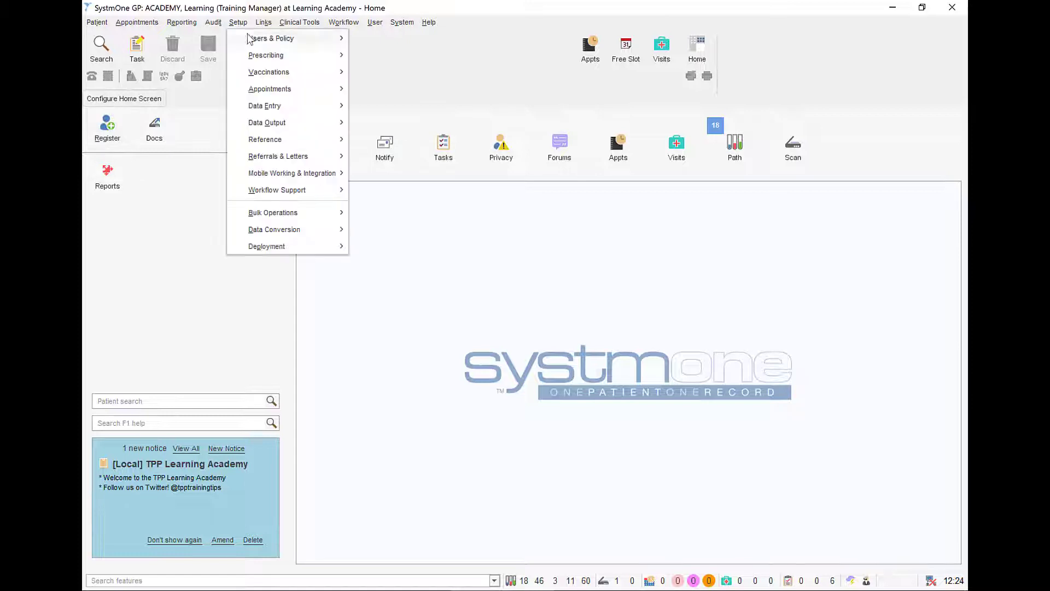
mouse_move(276, 38)
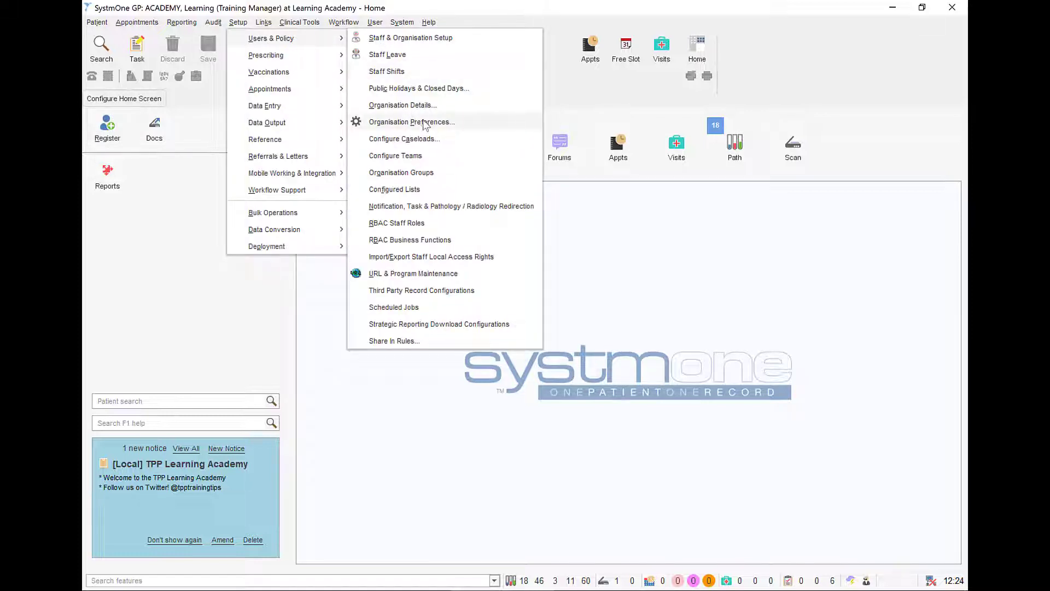
- Open Organisation Preferences and scroll the settings tree to the Online Services pages
left_click(411, 122)
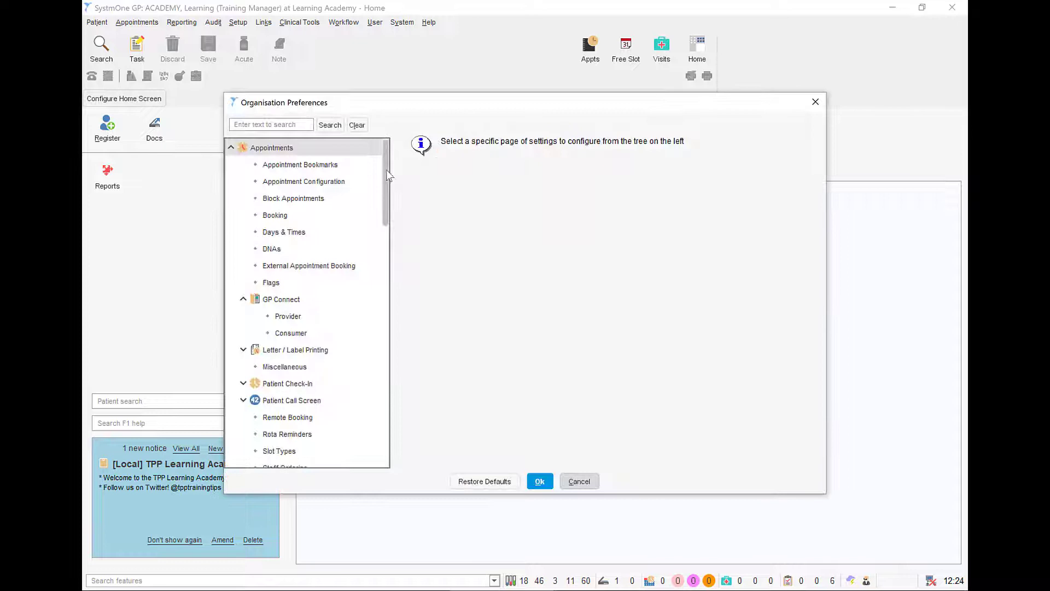
scroll("down", 3)
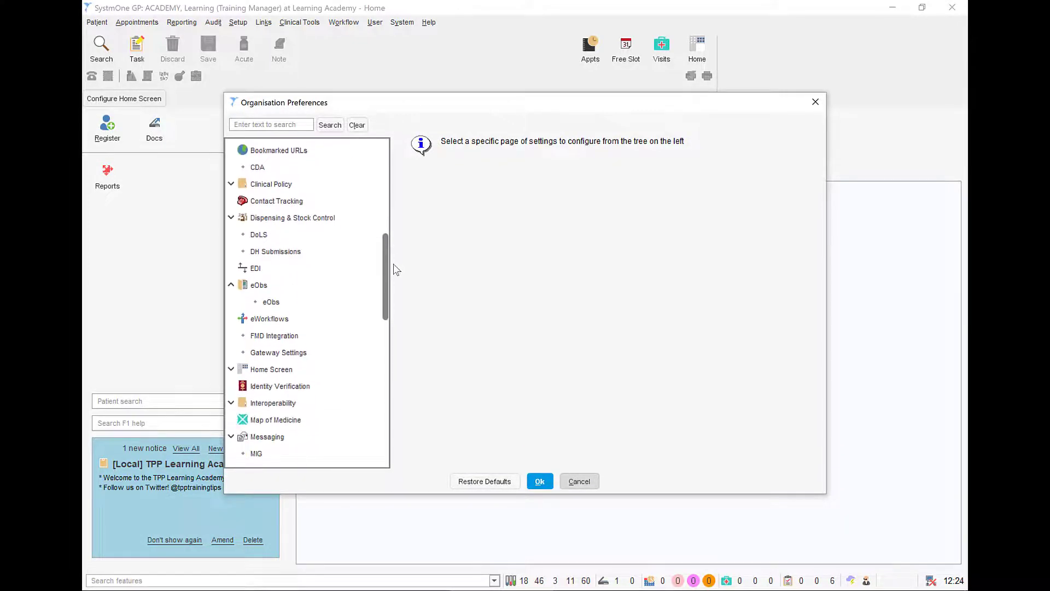
scroll("down", 3)
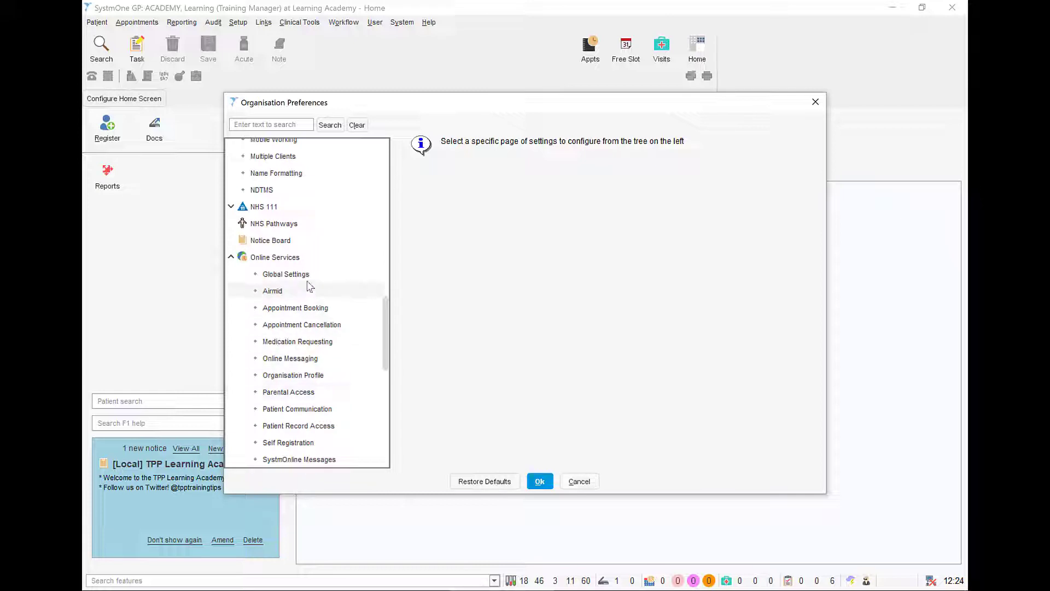
mouse_move(312, 278)
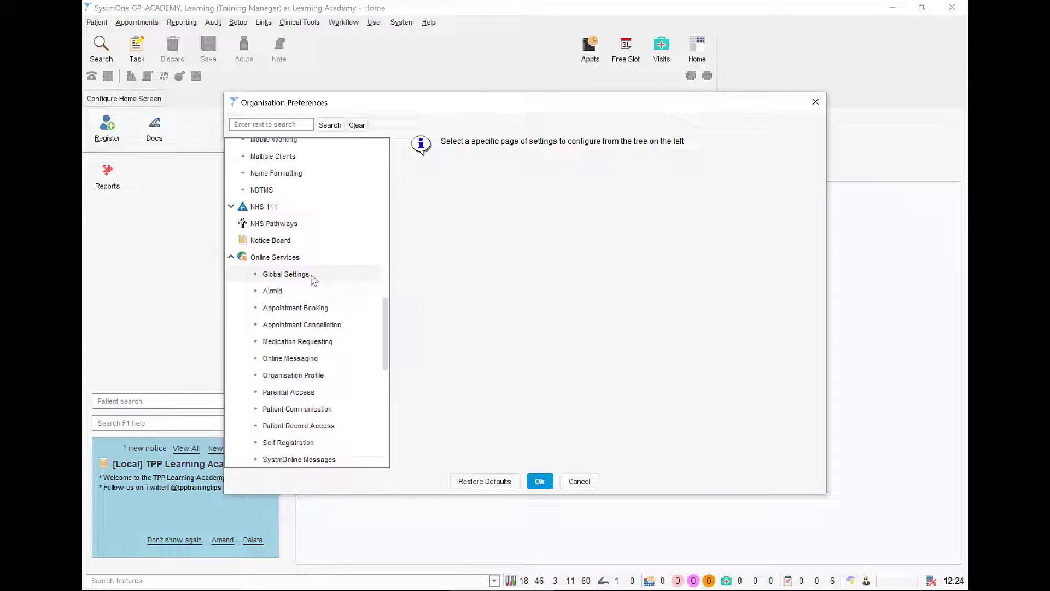
- Check Global Settings has online services enabled, then confirm Airmid is enabled
left_click(285, 274)
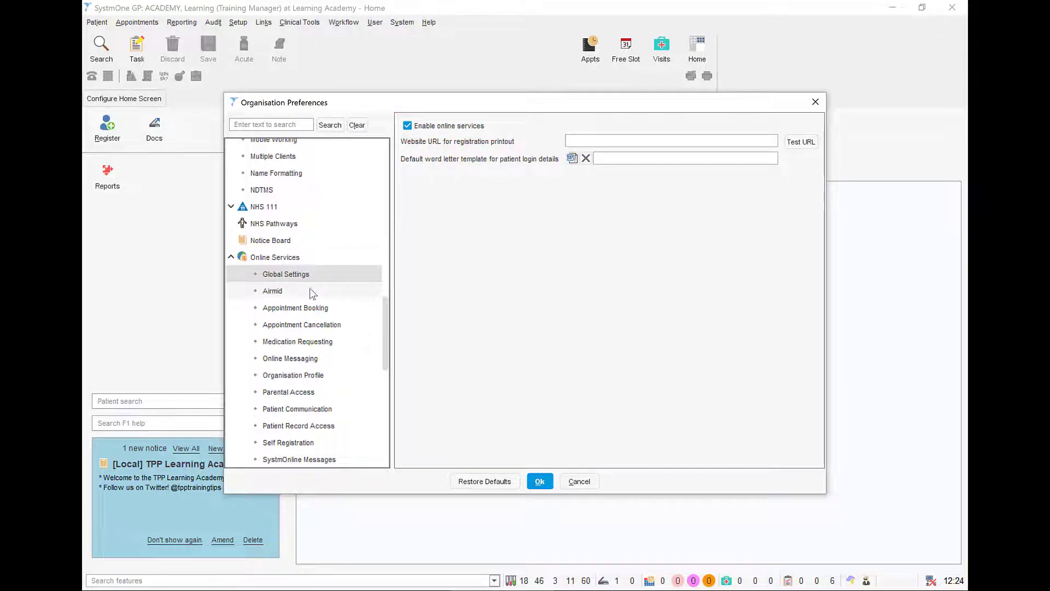
left_click(272, 291)
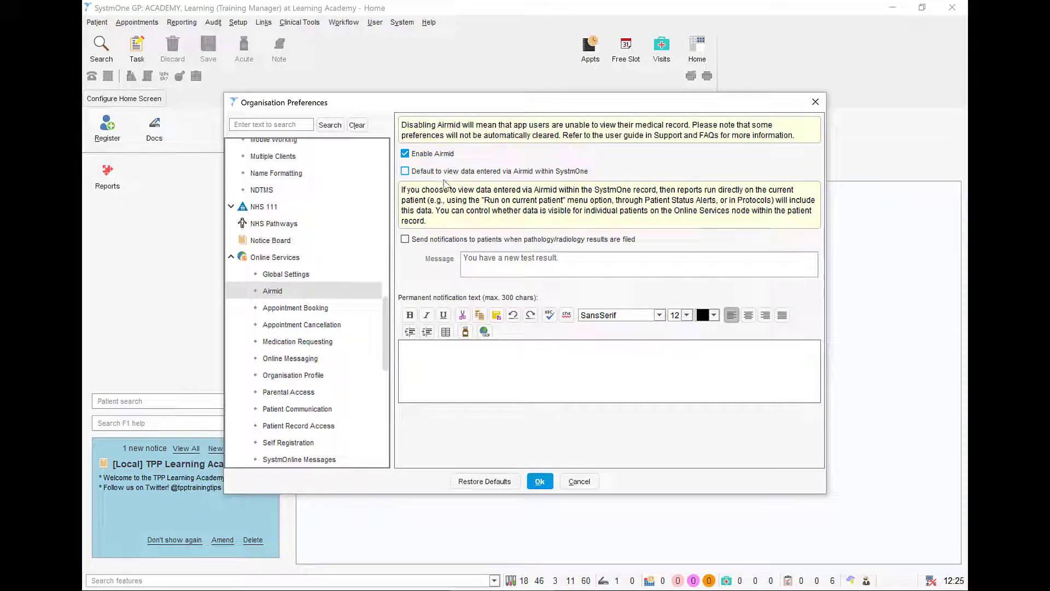
mouse_move(363, 293)
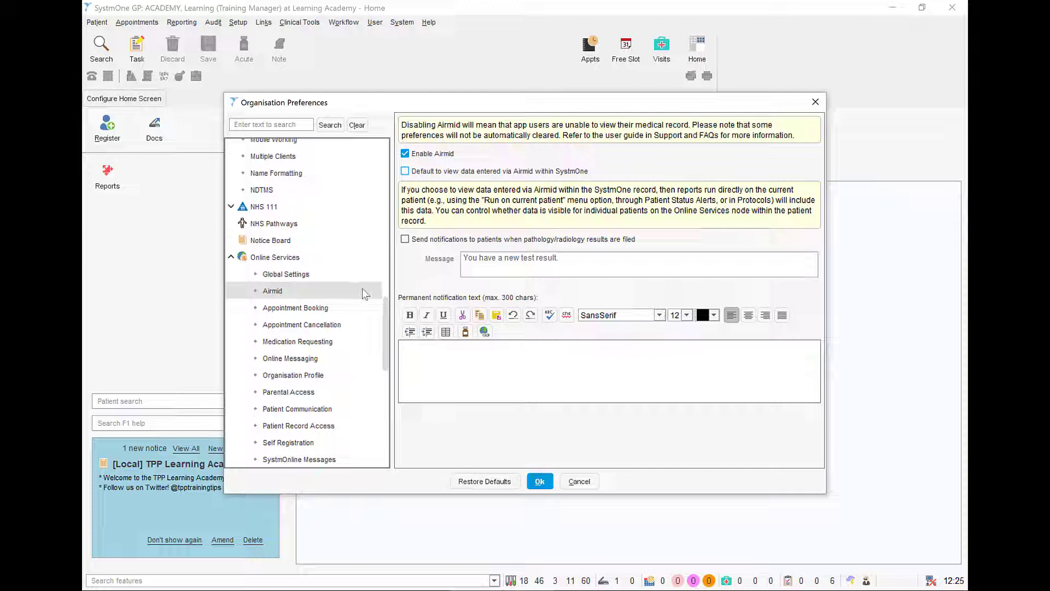
- Review the Appointment Booking settings, then Medication Requesting with medication requests enabled
left_click(296, 307)
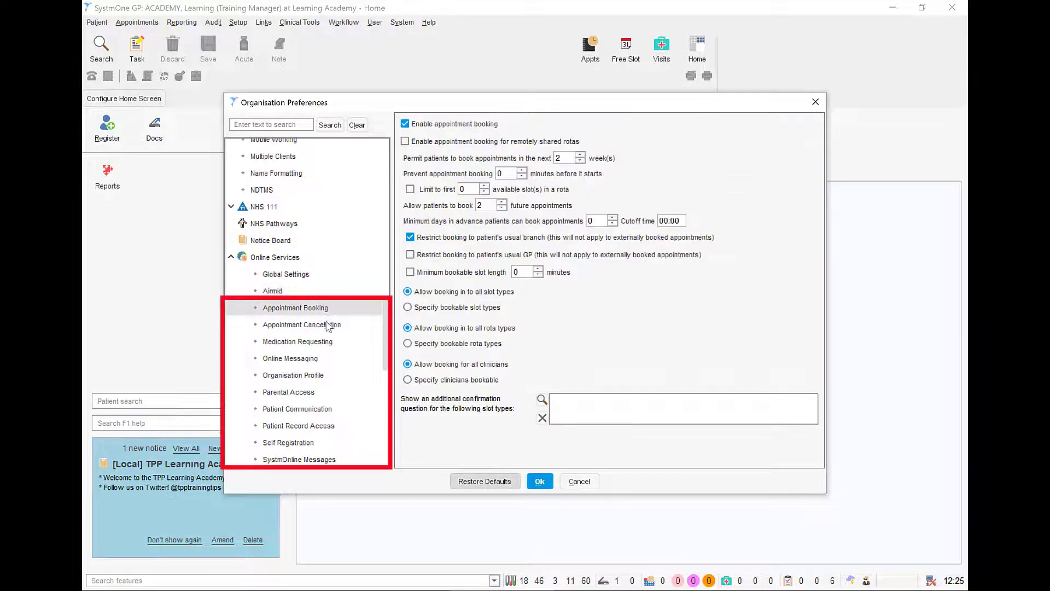
left_click(298, 341)
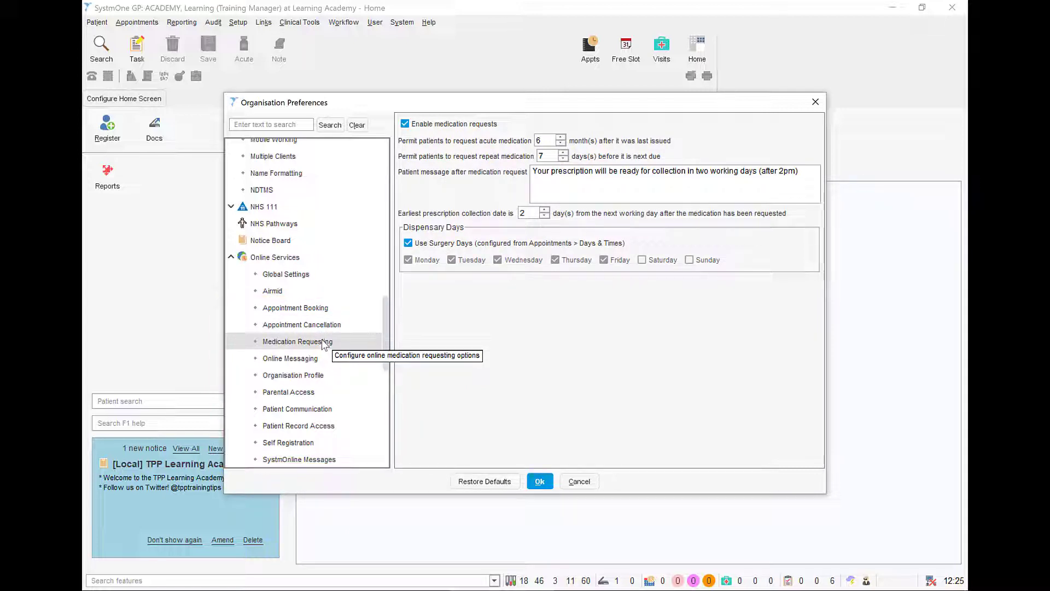
mouse_move(433, 343)
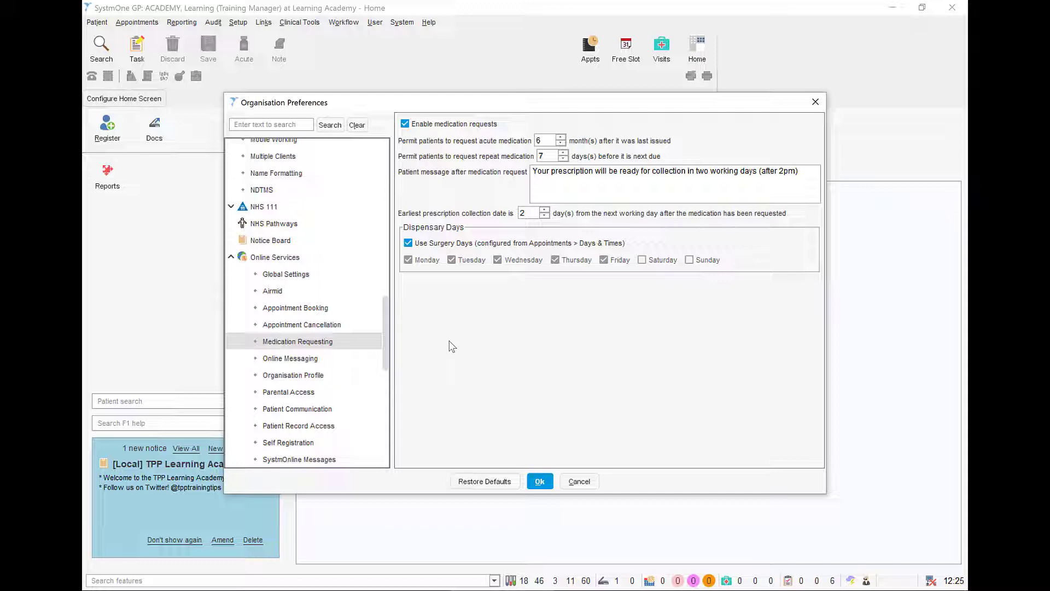
mouse_move(541, 481)
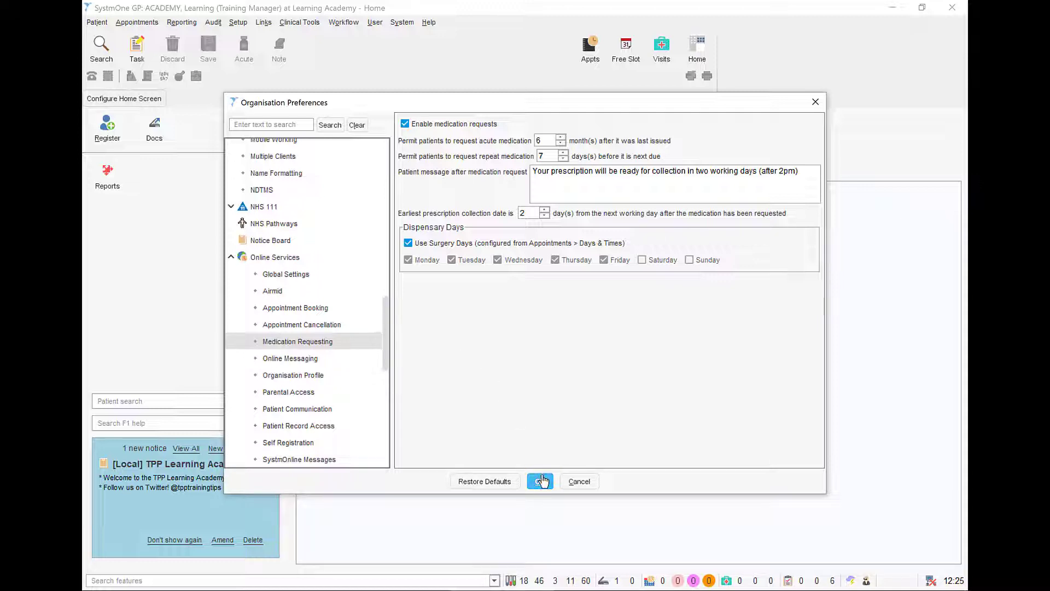
- Save Organisation Preferences with Ok and return to the SystmOne home screen
left_click(540, 481)
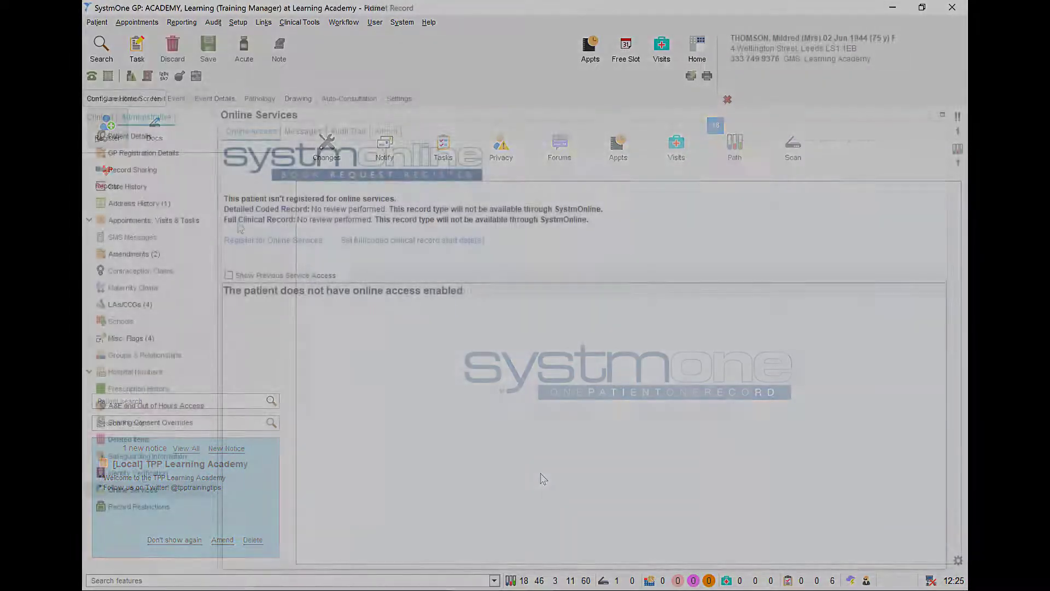
left_click(273, 240)
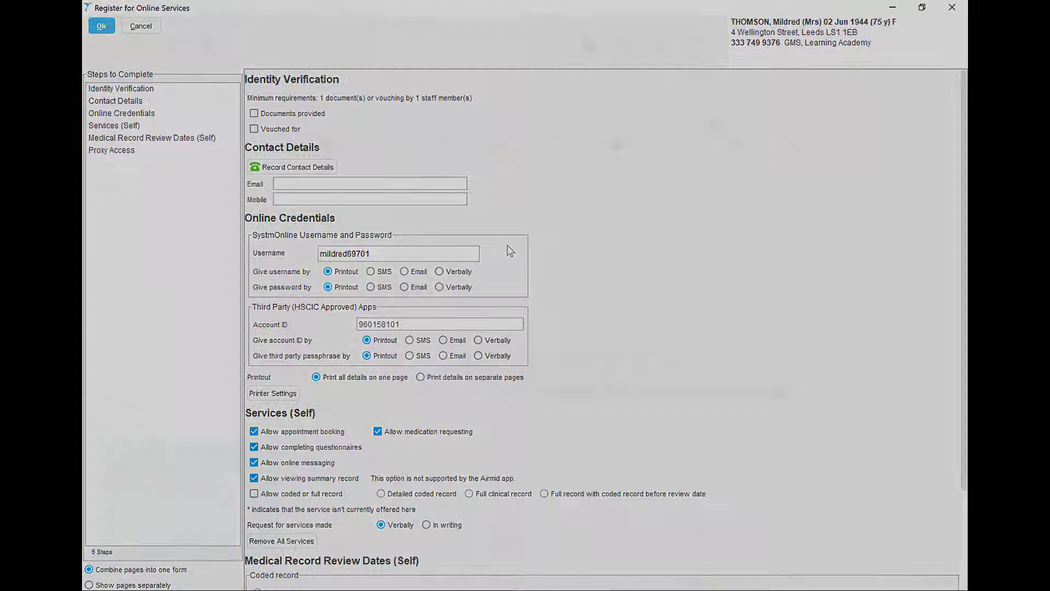
left_click(141, 26)
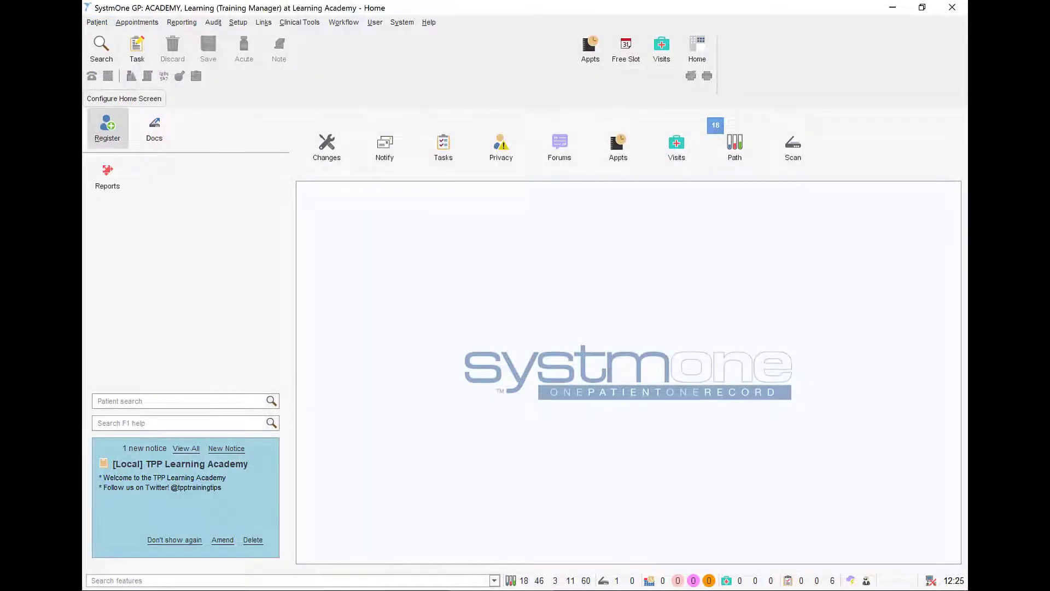